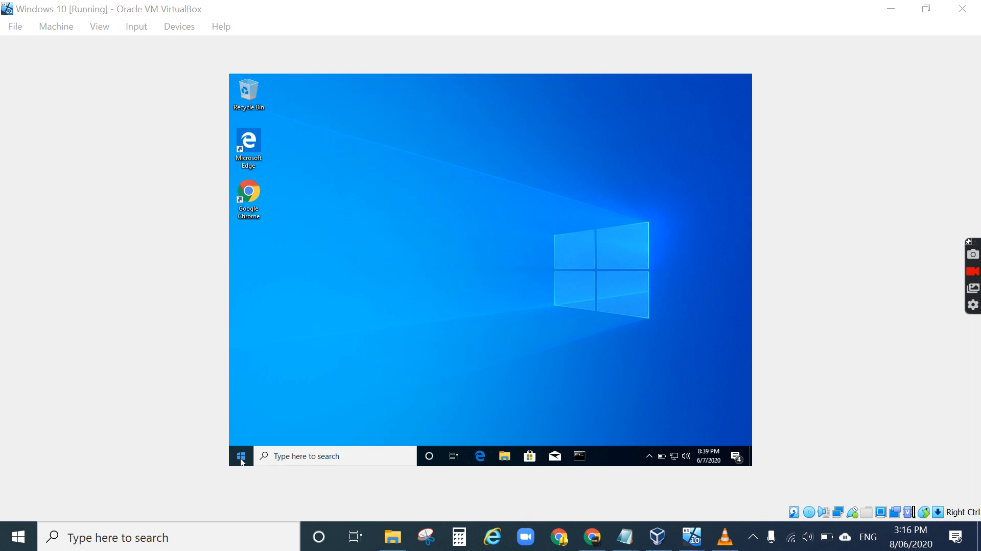
# Launch Devices and Printers via Run with 'control printers'.
pyautogui.rightClick(240, 455)
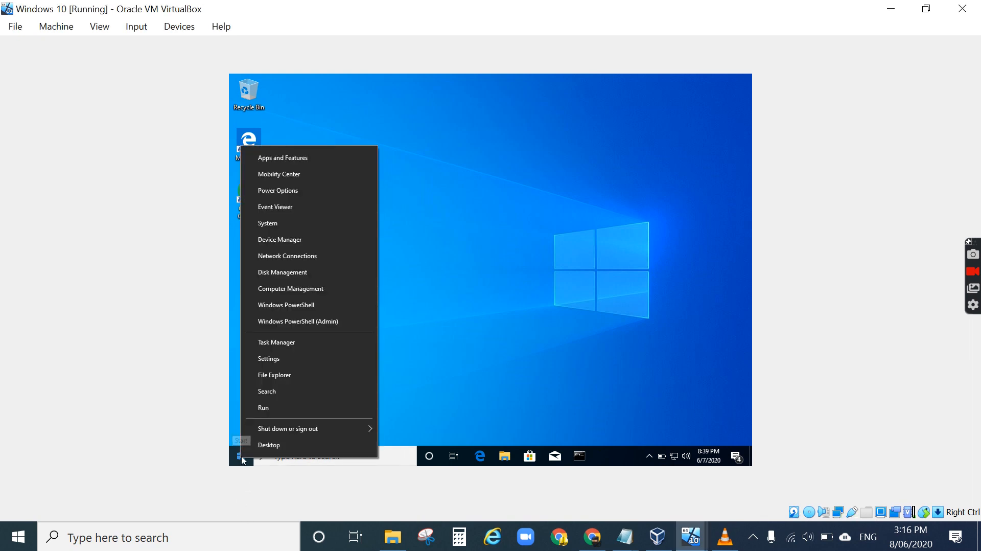
pyautogui.moveTo(265, 408)
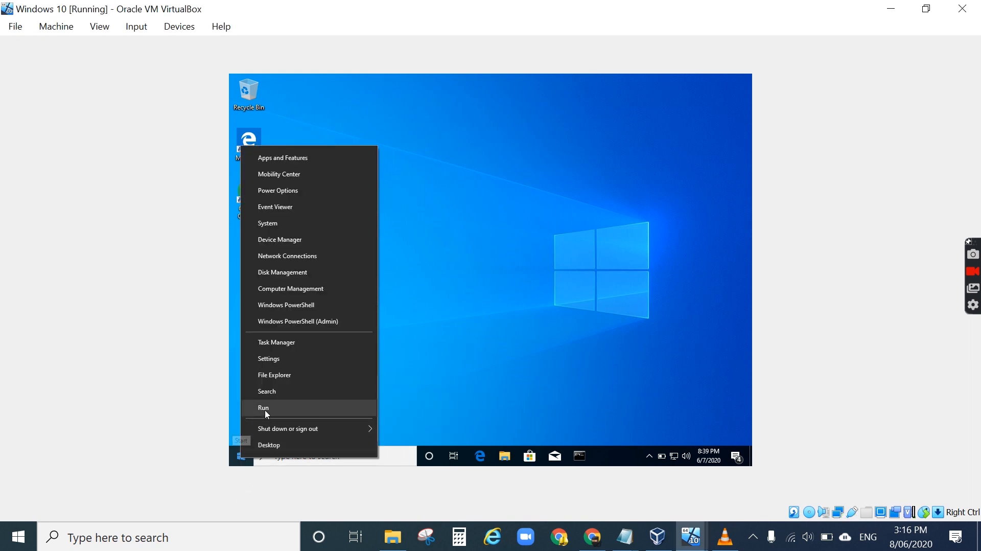
pyautogui.click(264, 408)
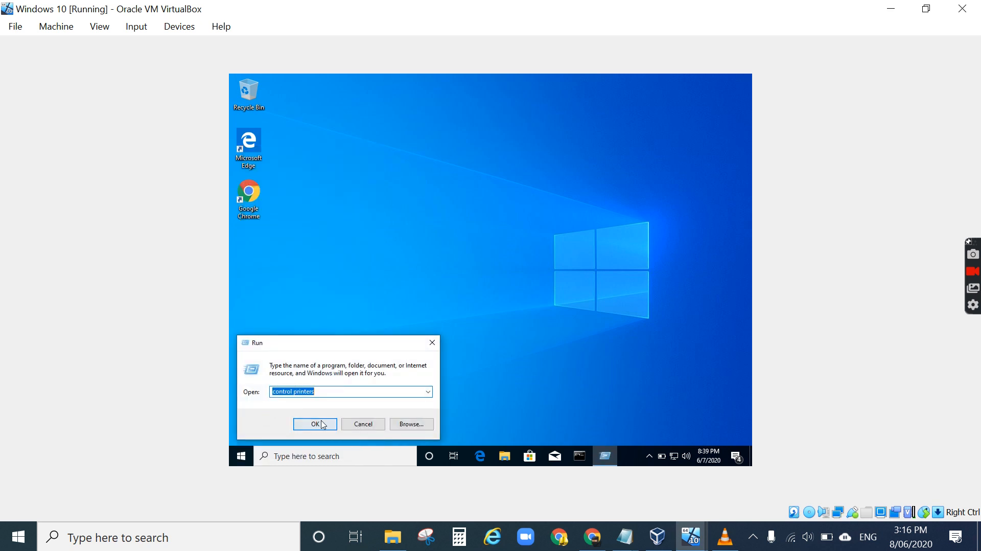
pyautogui.click(315, 424)
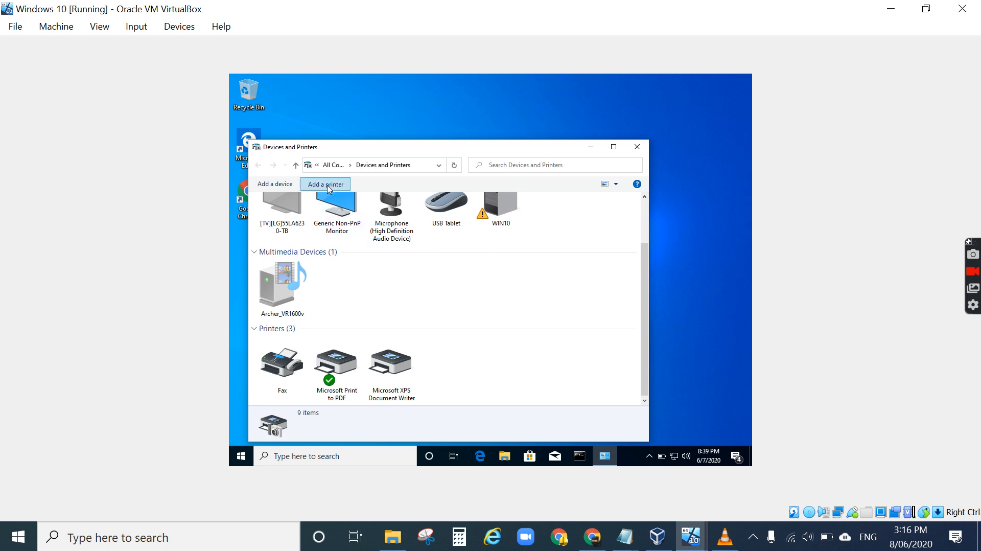
# Start the Add Printer wizard for an unlisted printer using a TCP/IP address or hostname.
pyautogui.click(325, 184)
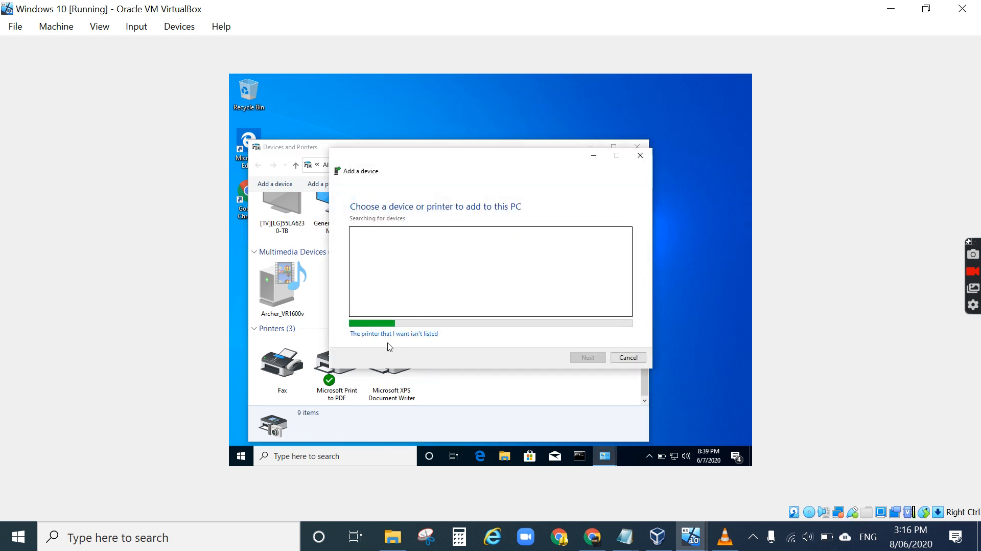
pyautogui.click(393, 333)
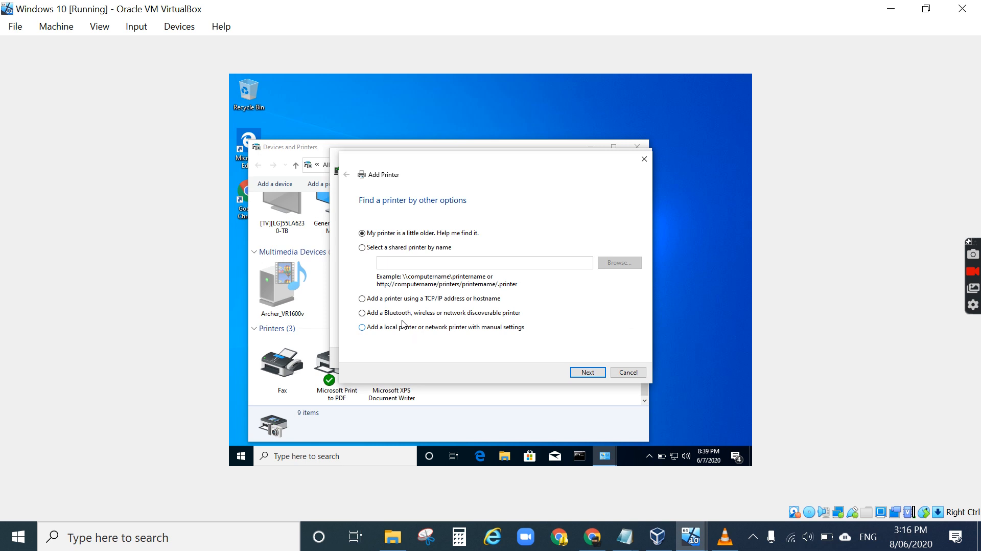
pyautogui.click(362, 298)
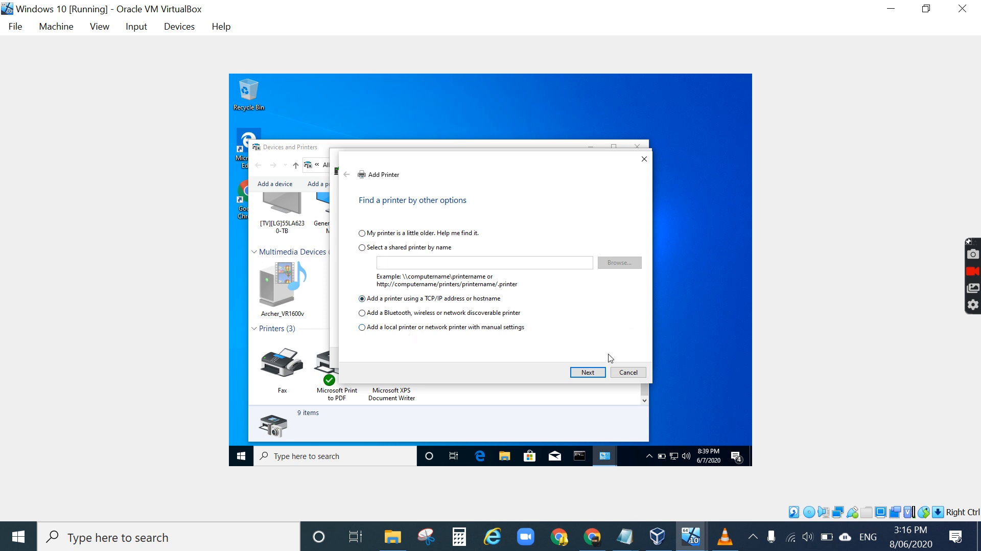
pyautogui.click(585, 372)
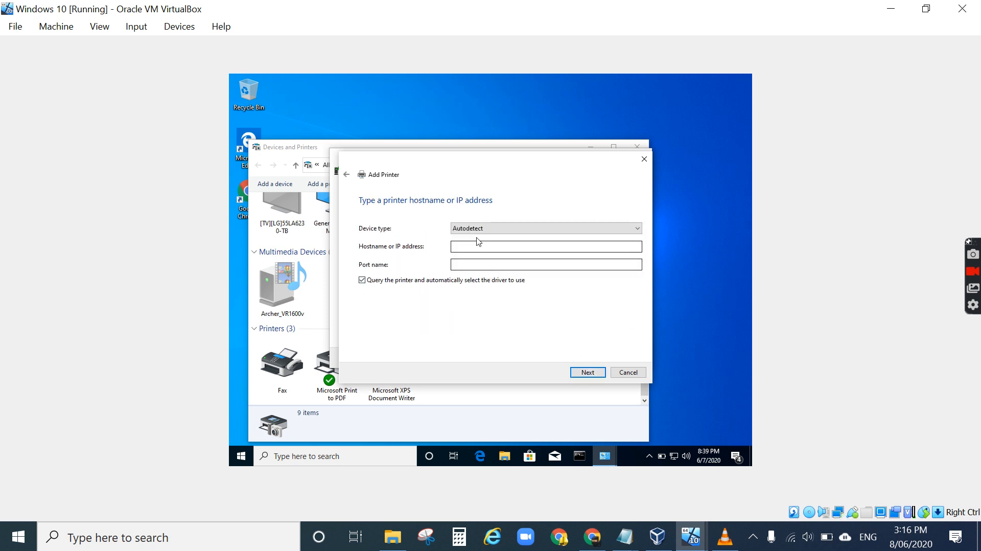
# Enter IP address 192.168.1.17 and install the detected Brother HL-L3230CDW printer.
pyautogui.click(545, 246)
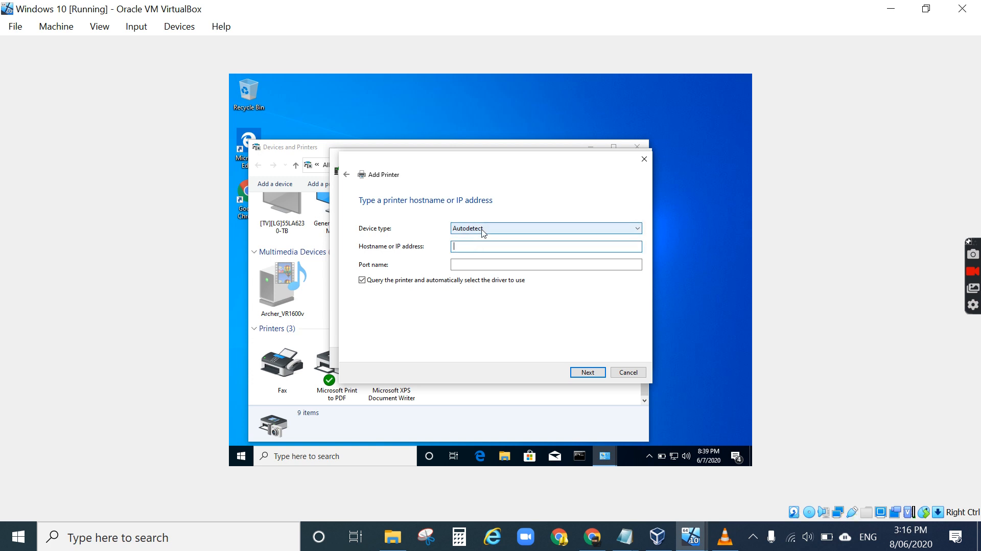
pyautogui.write('192.168')
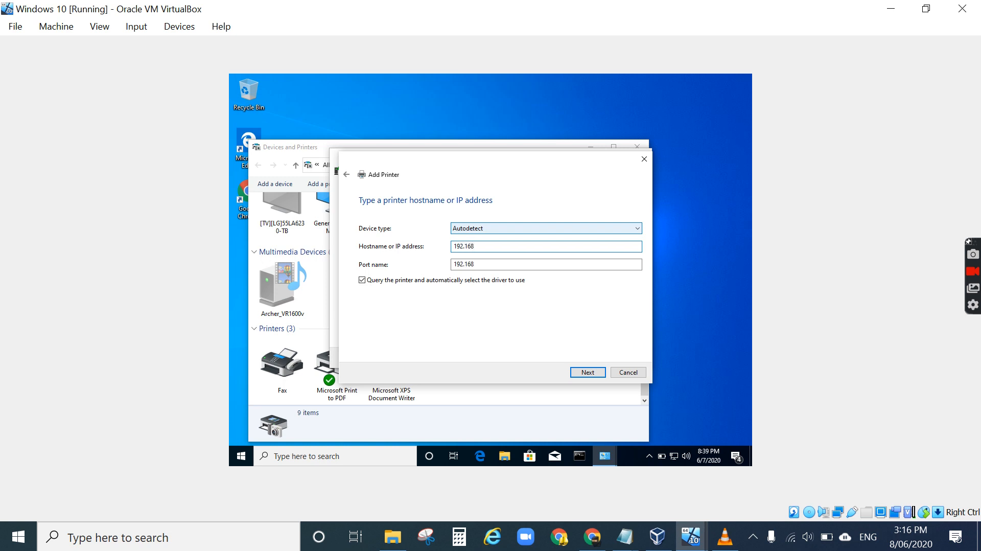
pyautogui.write('.1.17')
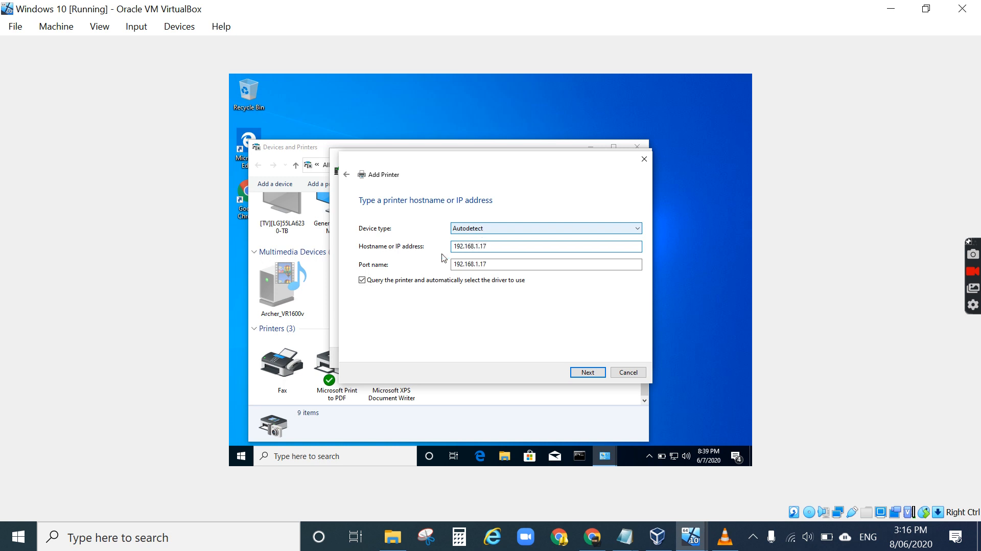
pyautogui.click(587, 372)
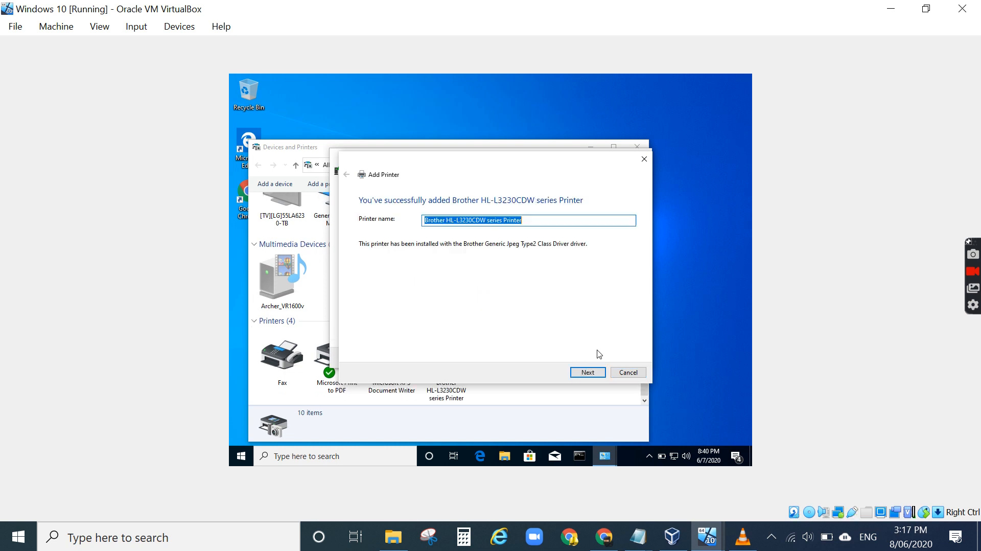
pyautogui.moveTo(384, 234)
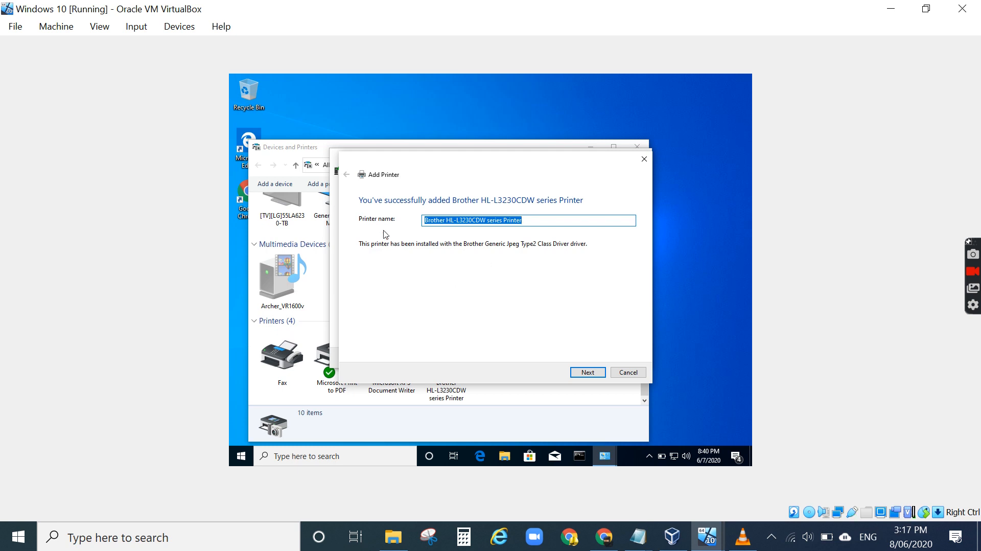
pyautogui.moveTo(473, 254)
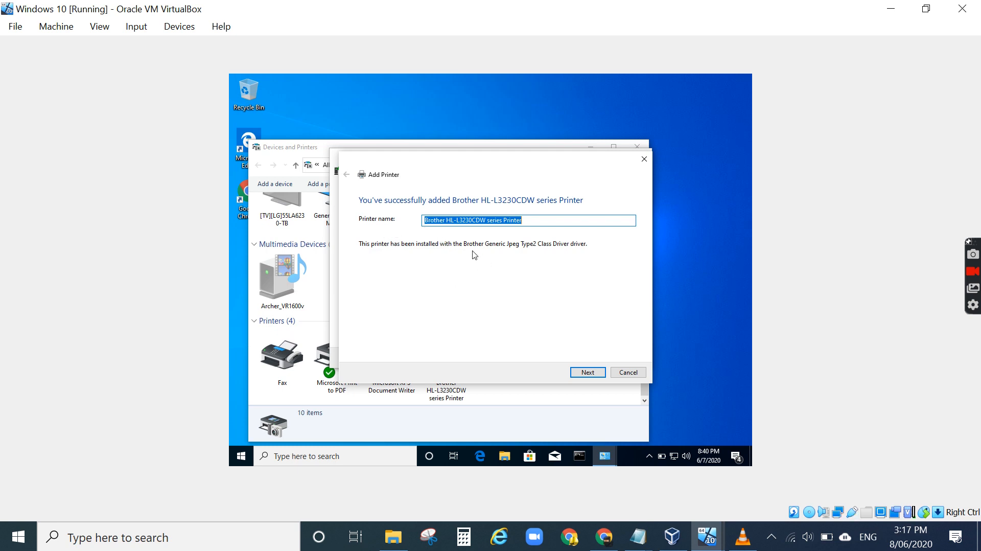
# Name the new printer 'Network printer' and continue to sharing options.
pyautogui.write('Net')
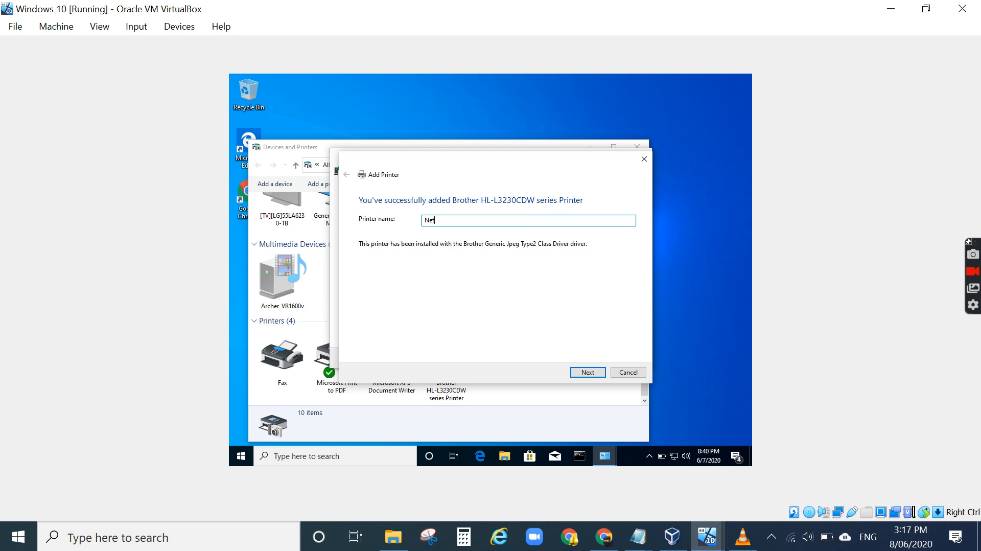
pyautogui.write('work printer')
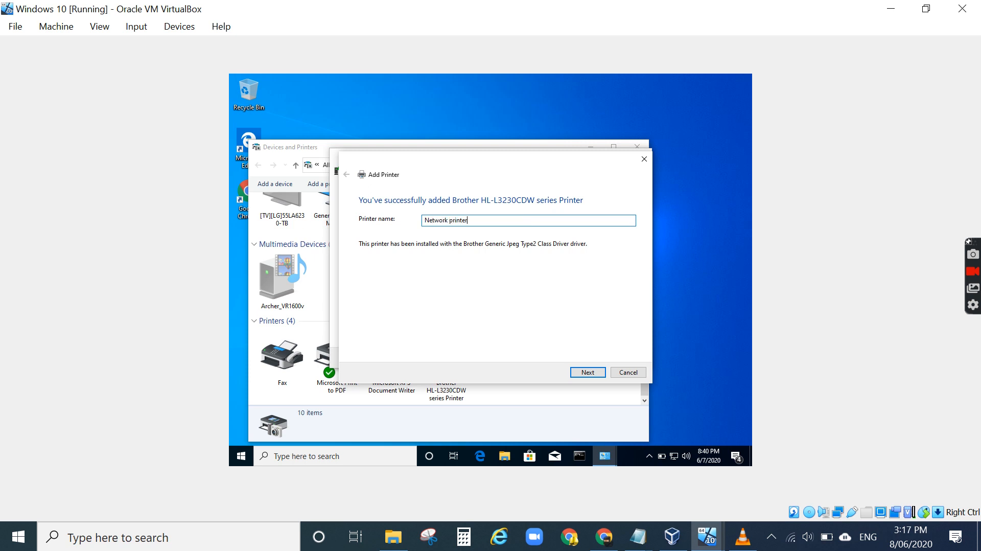
pyautogui.click(587, 372)
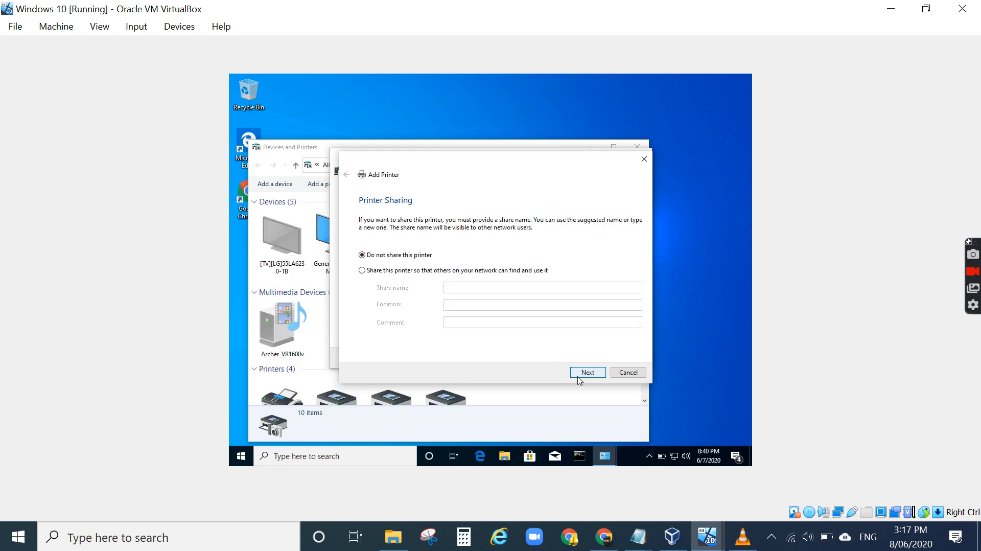
pyautogui.moveTo(394, 276)
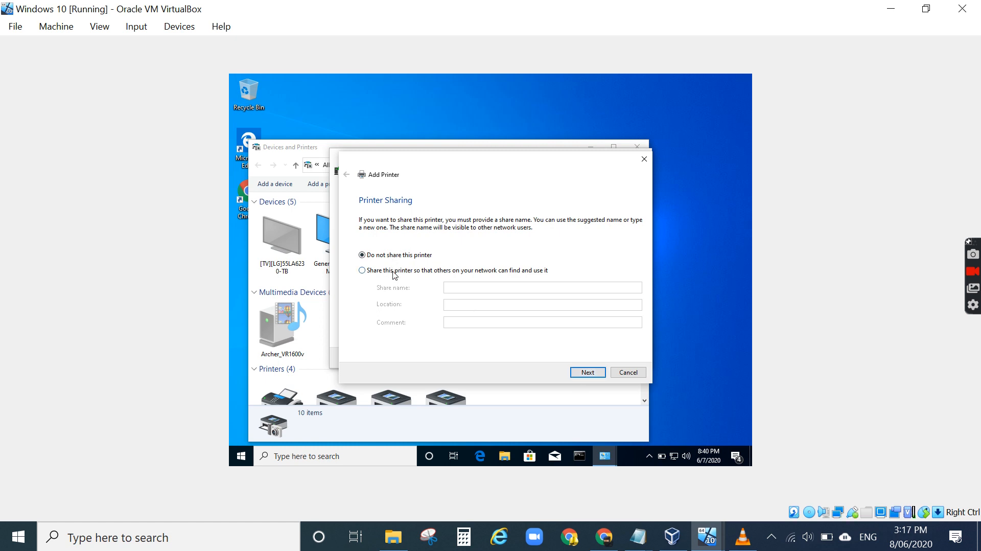
pyautogui.moveTo(587, 372)
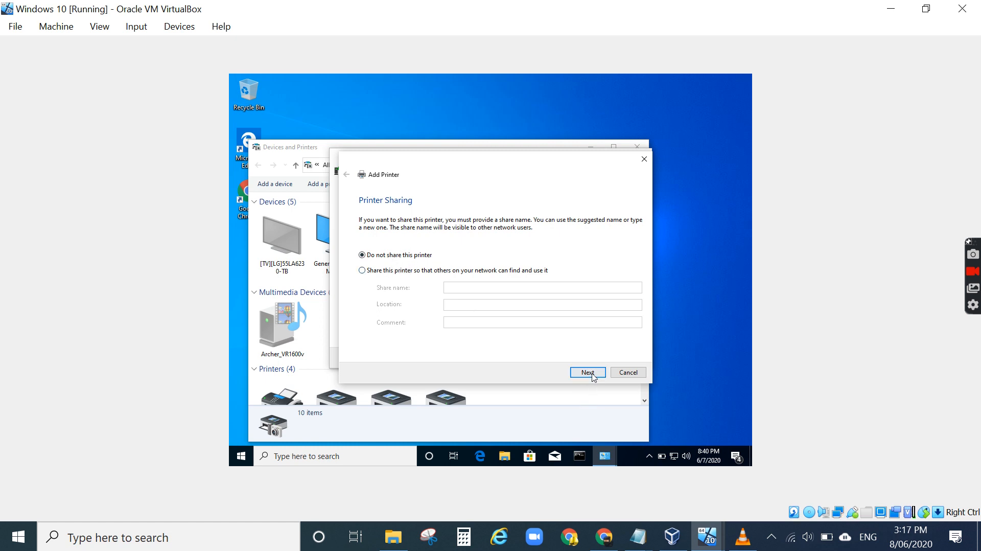
# Leave the printer unshared, set it as the default printer and finish the wizard.
pyautogui.click(586, 372)
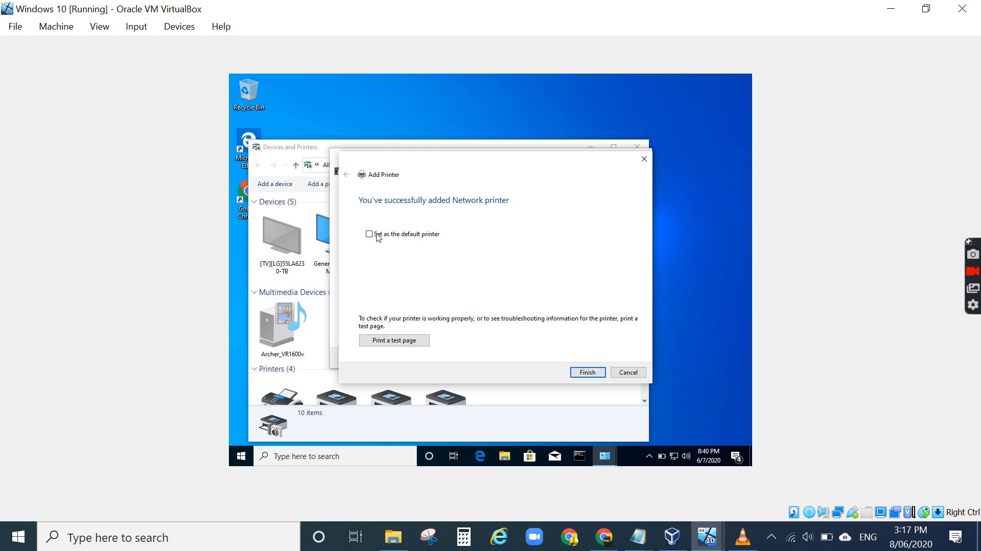
pyautogui.click(370, 233)
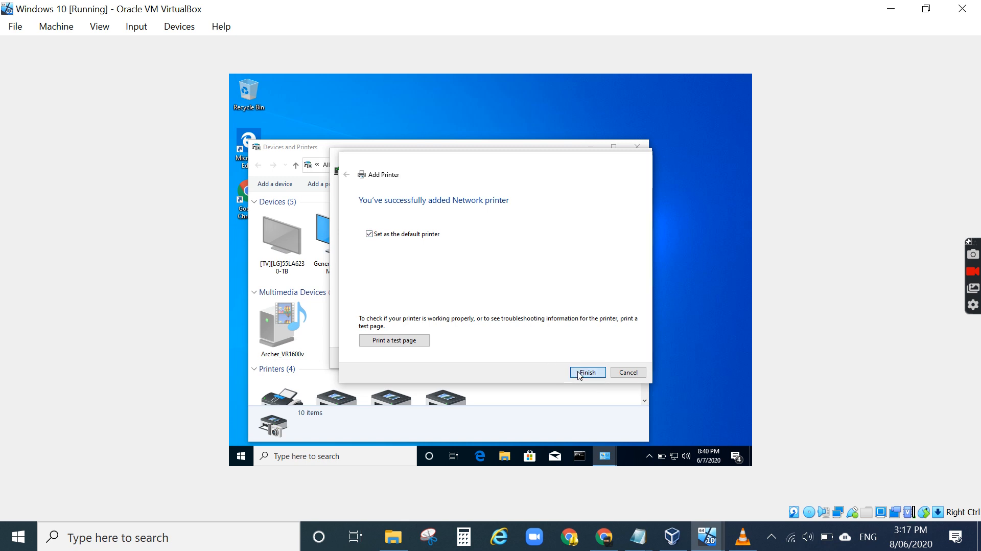
pyautogui.click(584, 372)
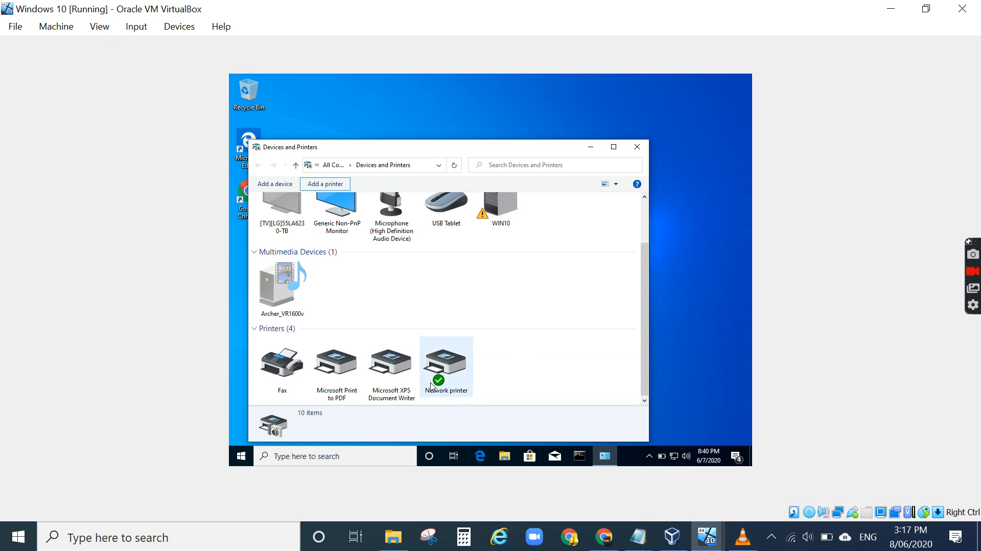
pyautogui.moveTo(453, 387)
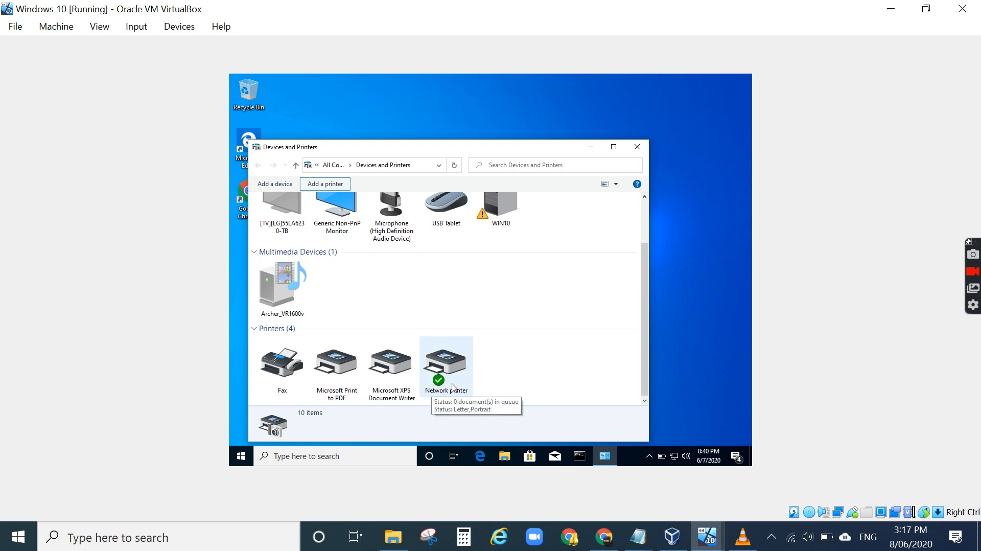
pyautogui.moveTo(932, 290)
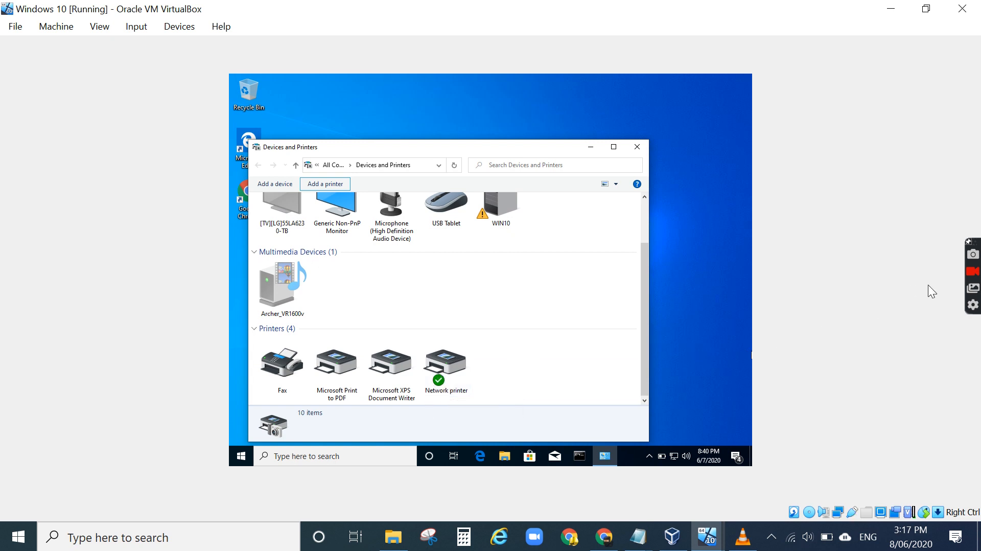